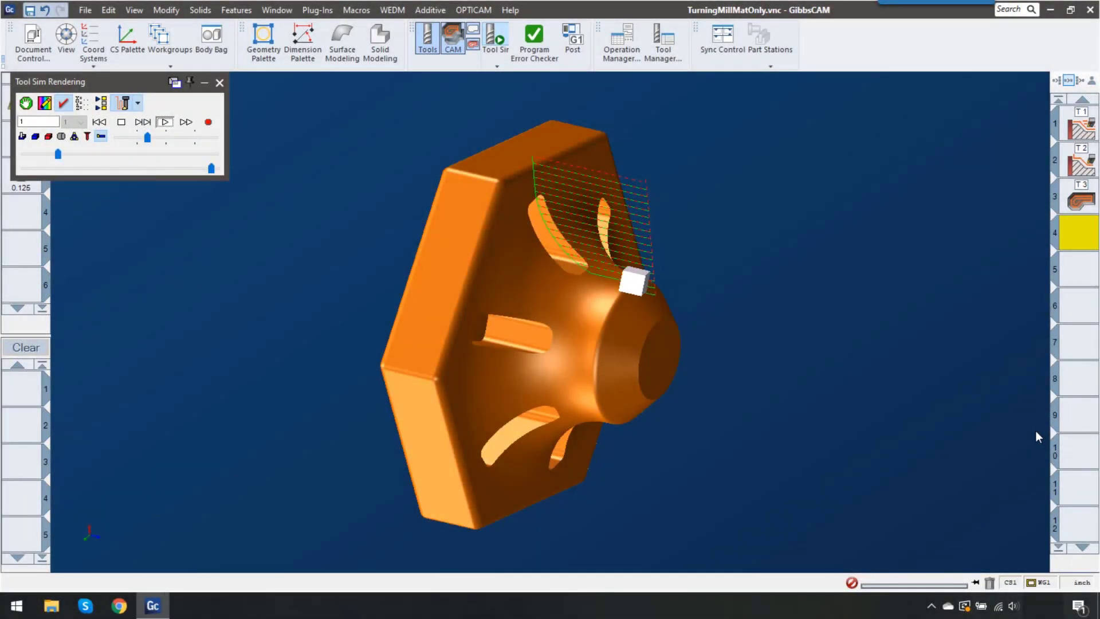
Step: Step Tool Sim through operations 1–3, let the roughing cut play, then close the simulation
left_click(163, 122)
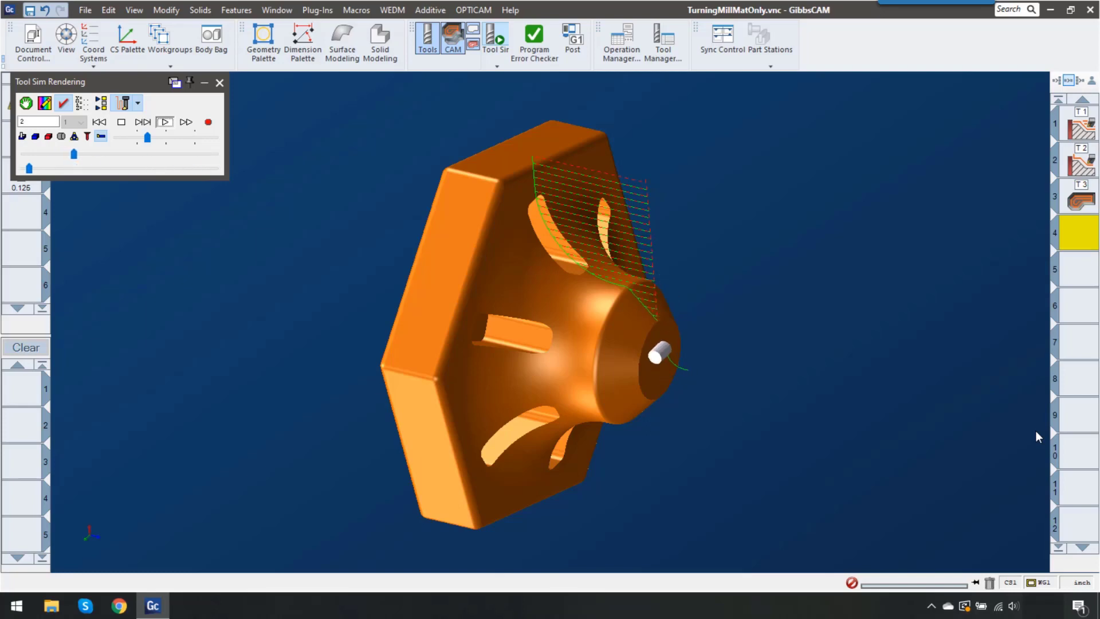
left_click(164, 122)
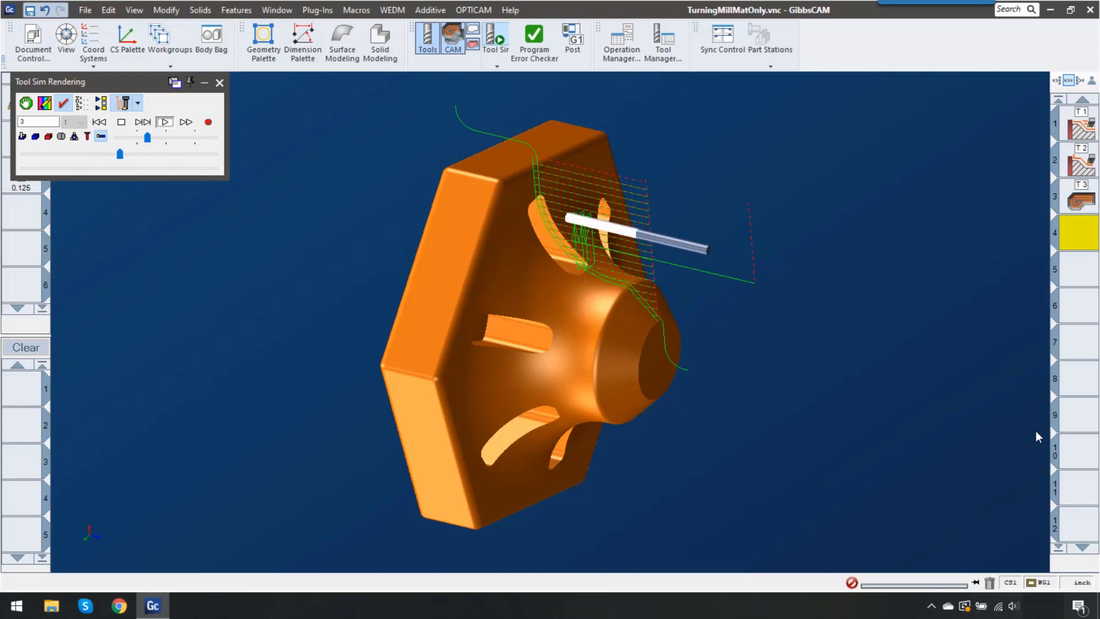
left_click(165, 121)
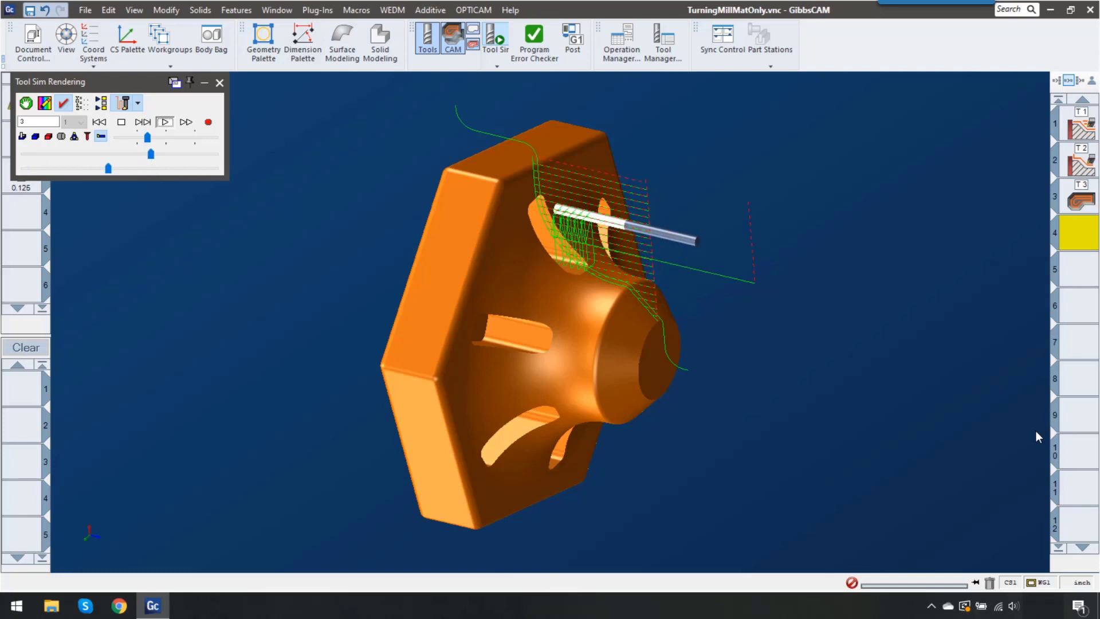
left_click(164, 121)
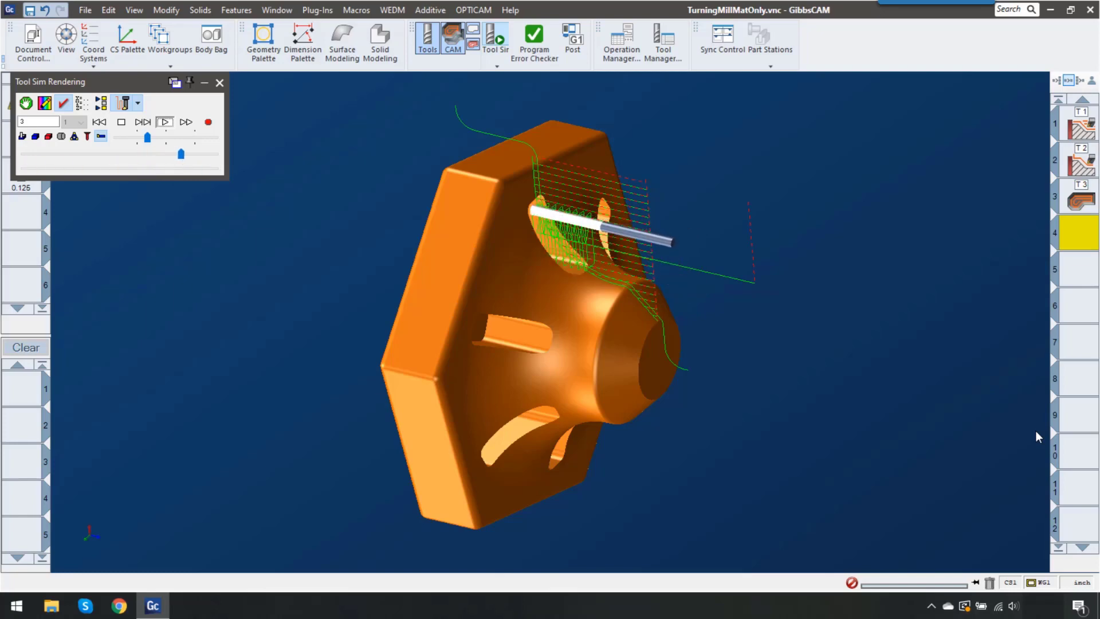
left_click(165, 122)
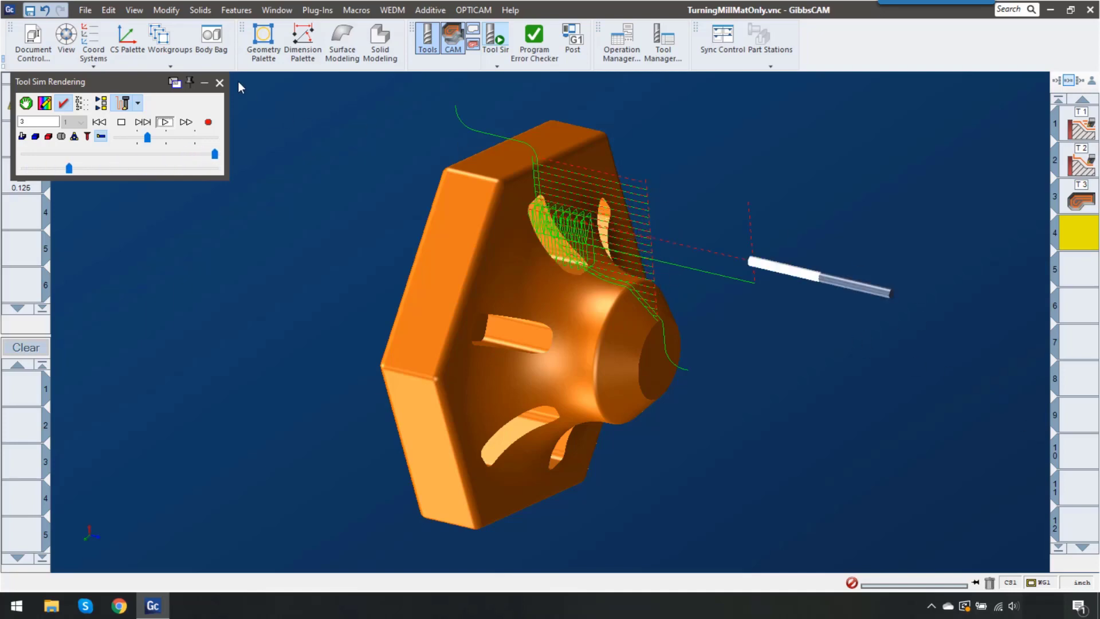
left_click(220, 83)
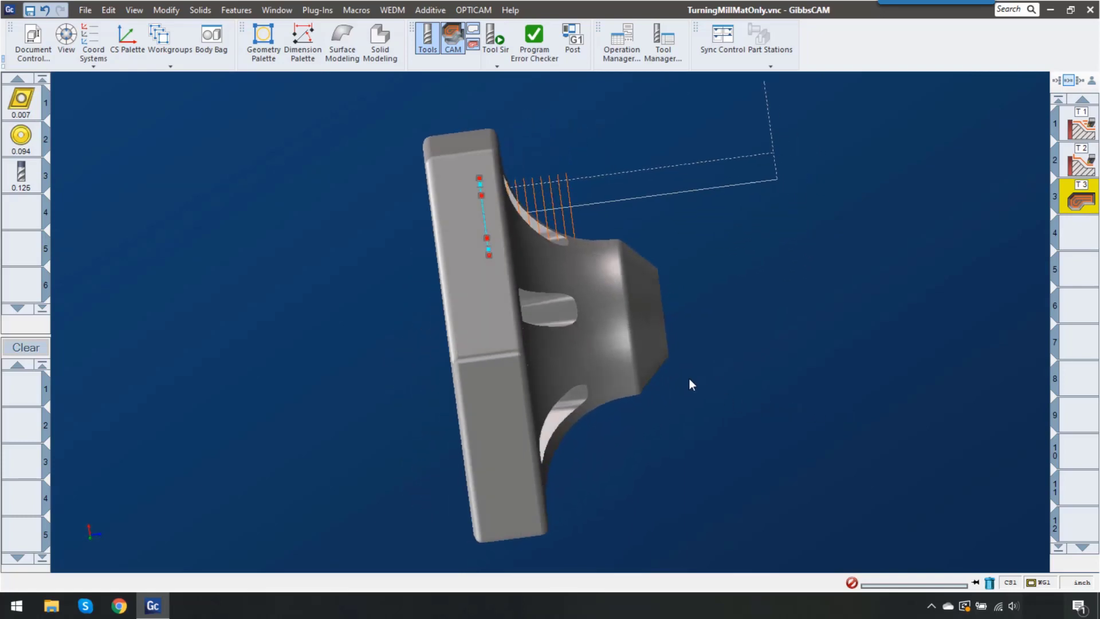
left_click_drag(691, 385, 665, 378)
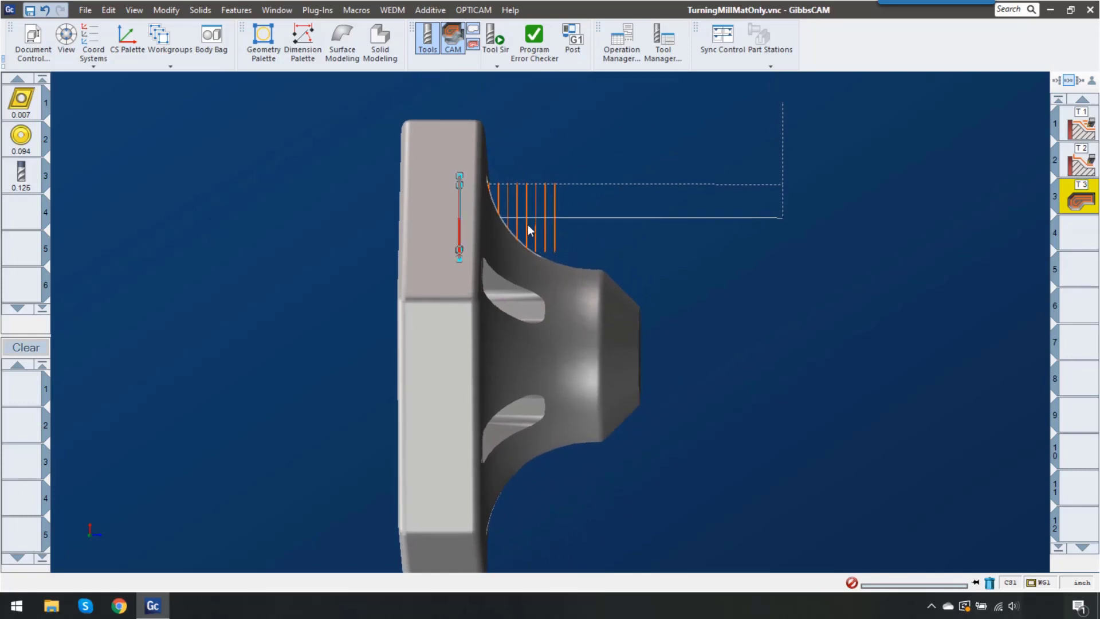
mouse_move(587, 217)
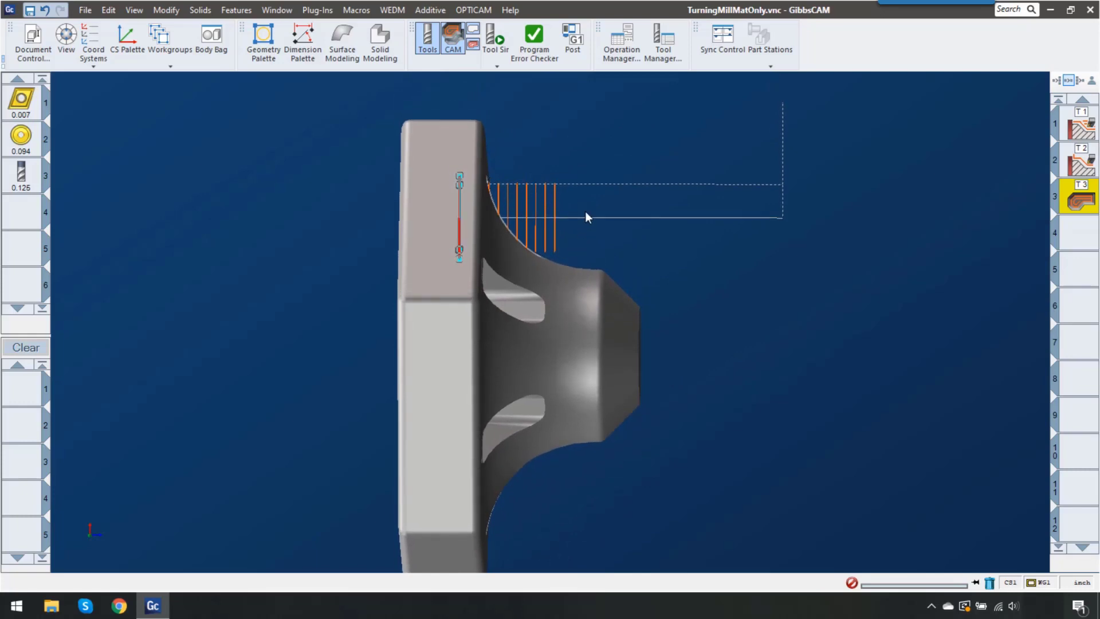
mouse_move(556, 193)
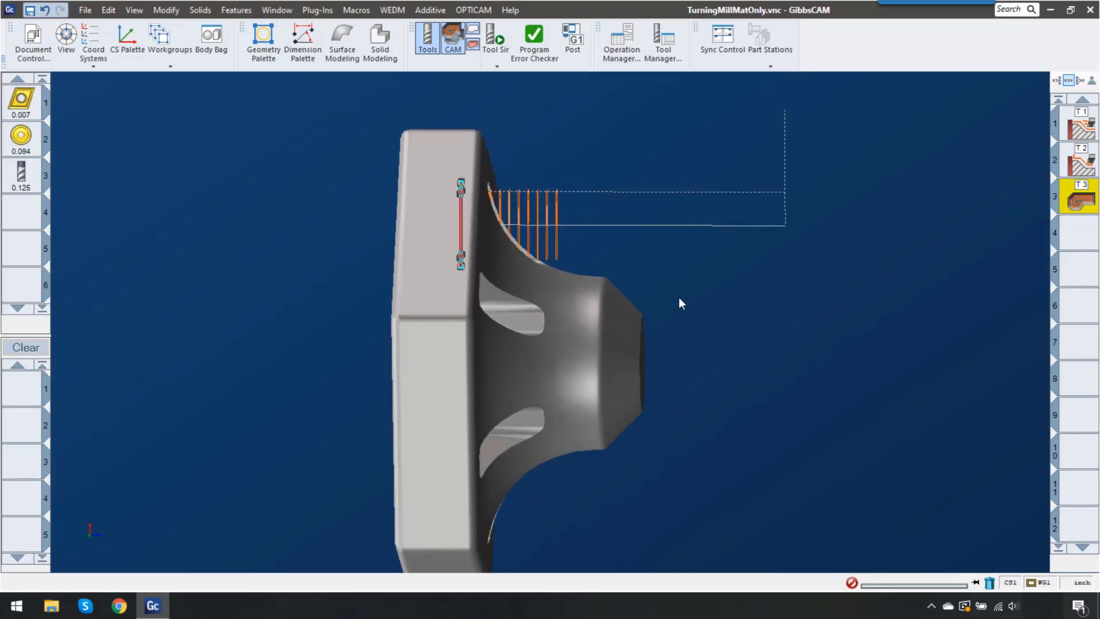
left_click_drag(680, 303, 625, 317)
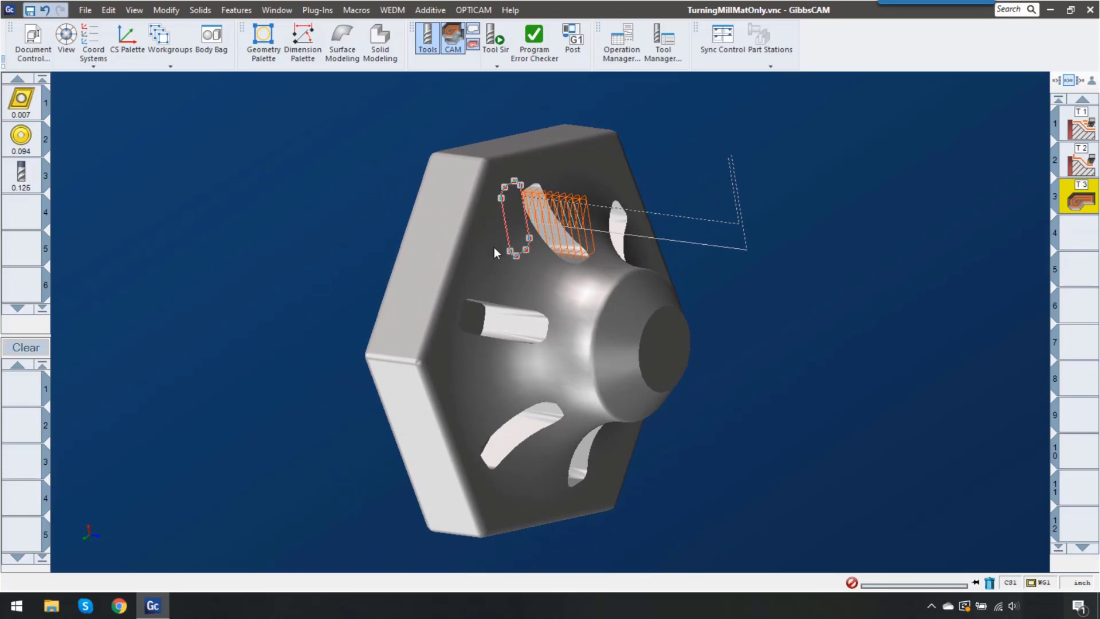
mouse_move(48, 347)
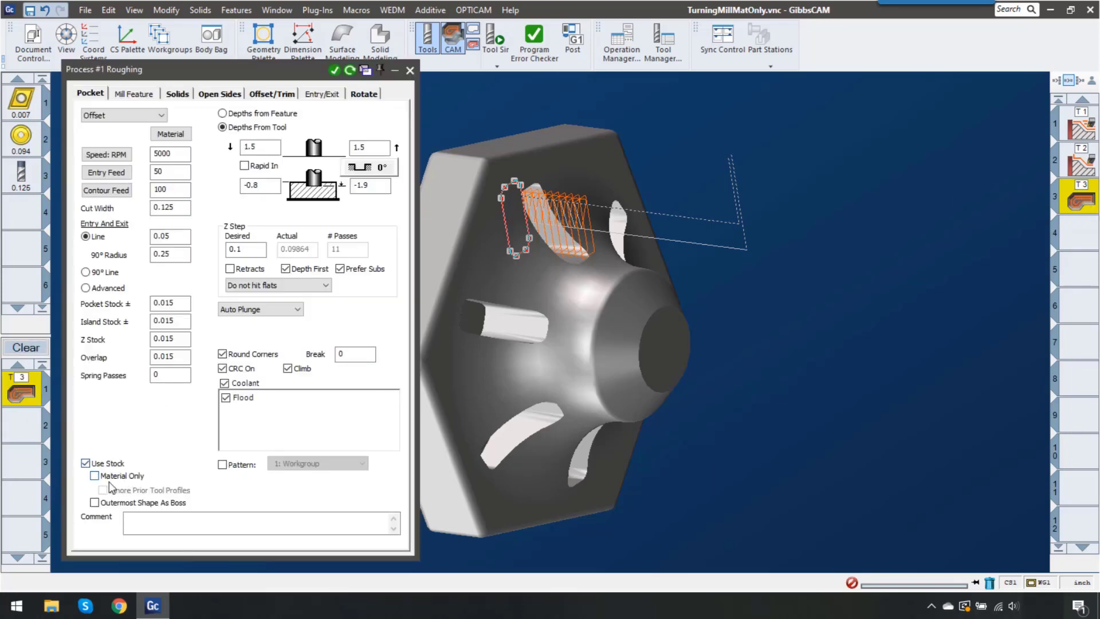
Step: Enable Material Only under Use Stock for the third operation's pocket roughing
left_click(93, 476)
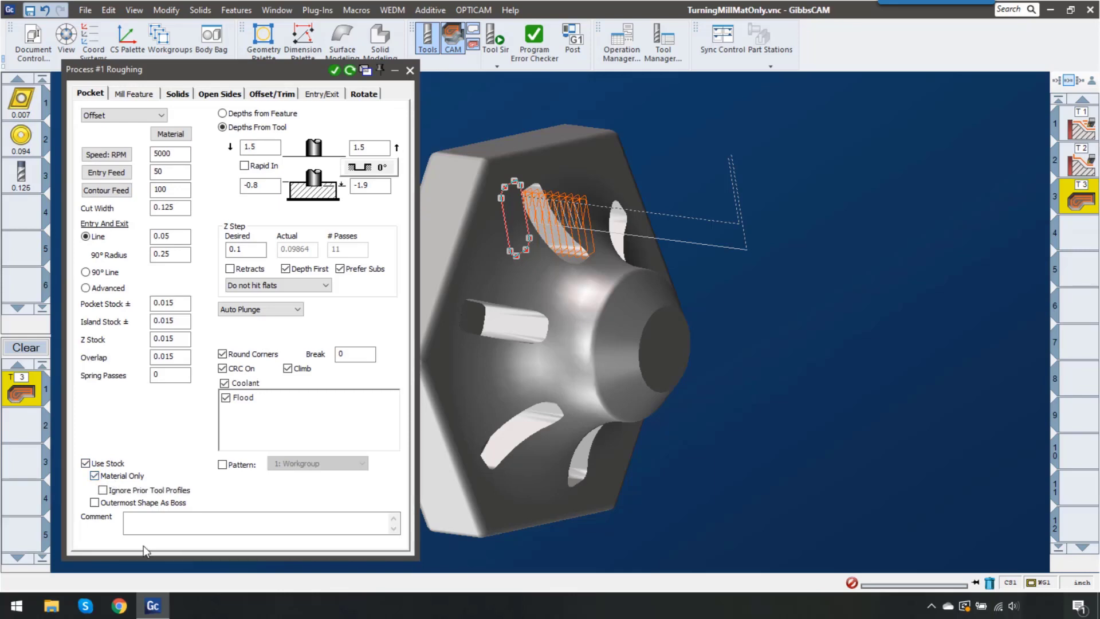
mouse_move(133, 446)
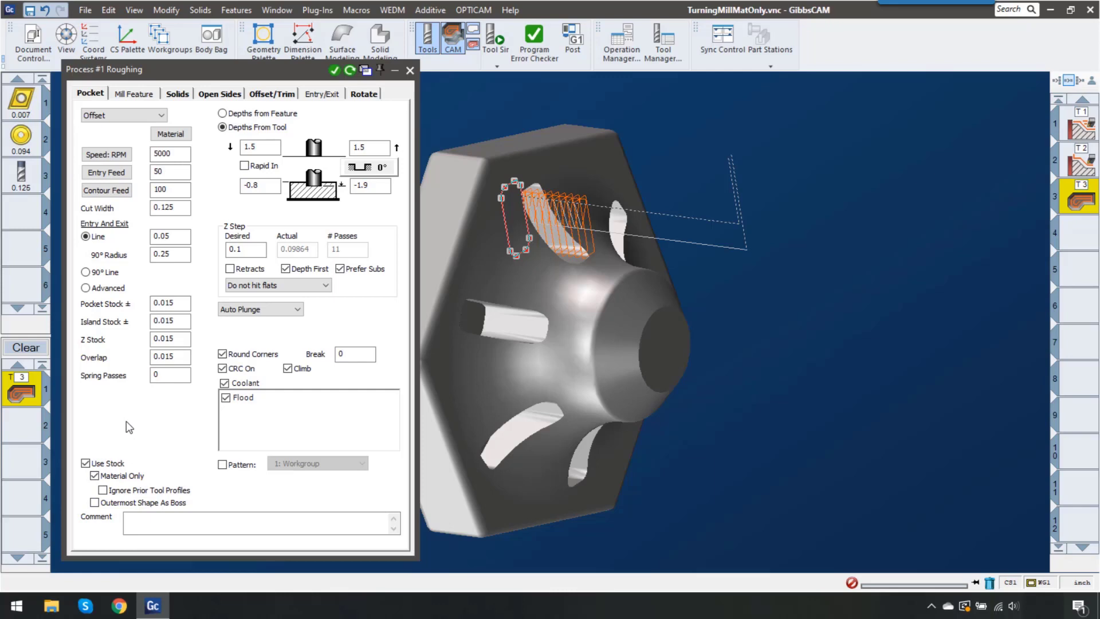
mouse_move(124, 426)
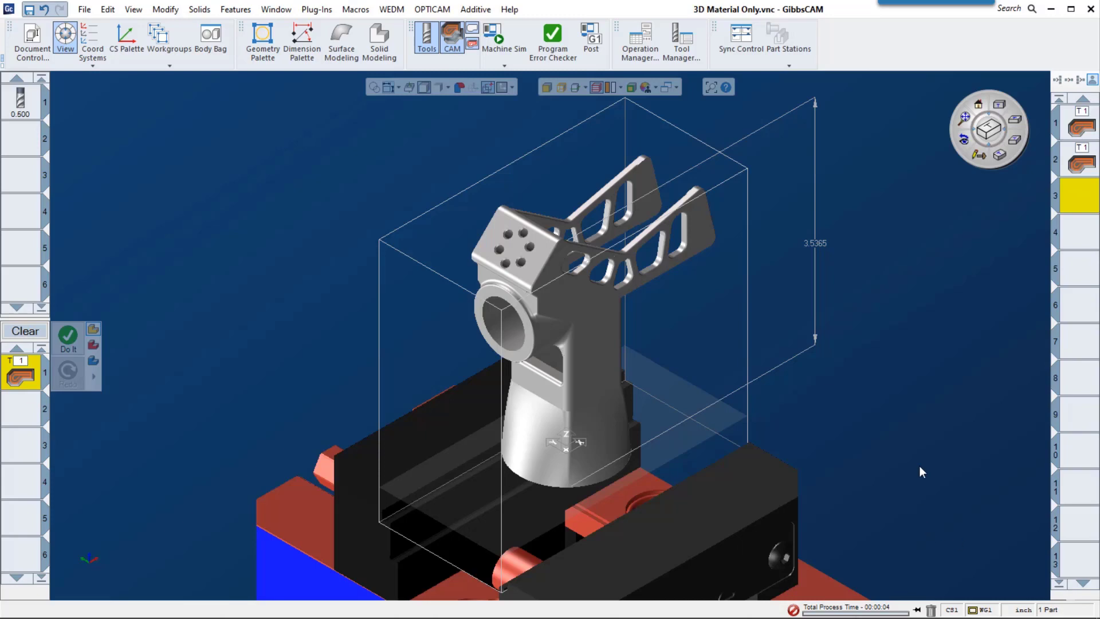
mouse_move(122, 229)
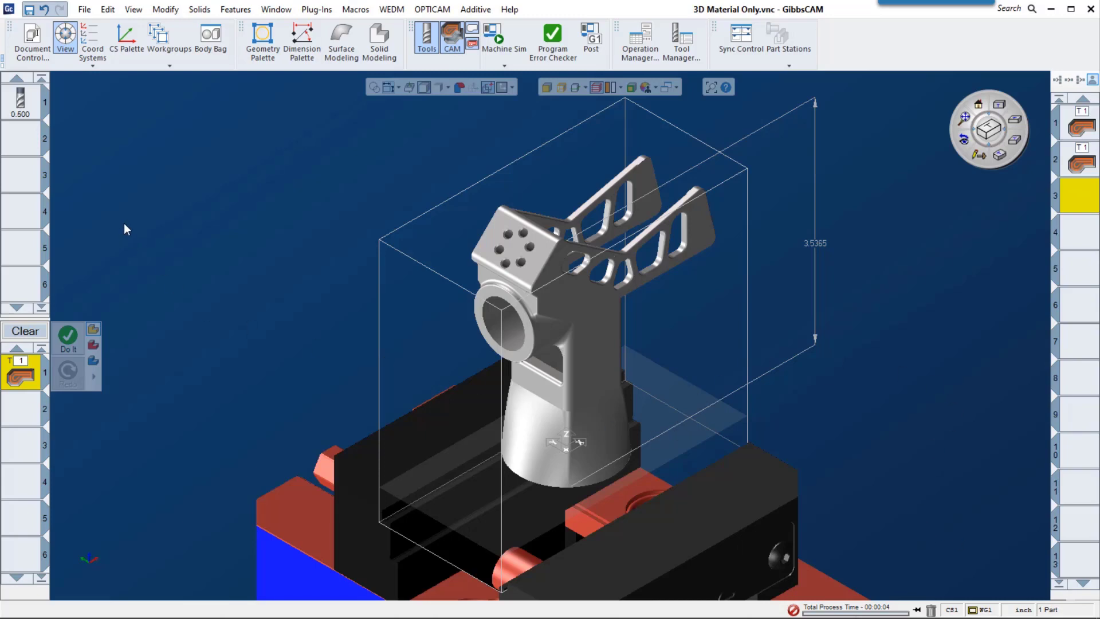
mouse_move(23, 114)
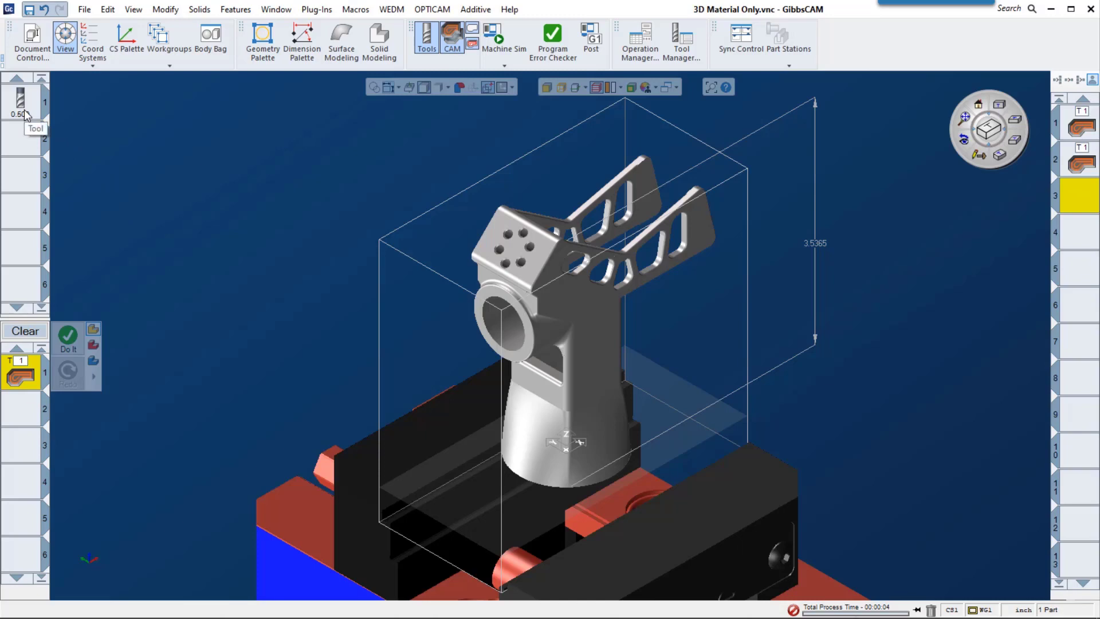
mouse_move(826, 256)
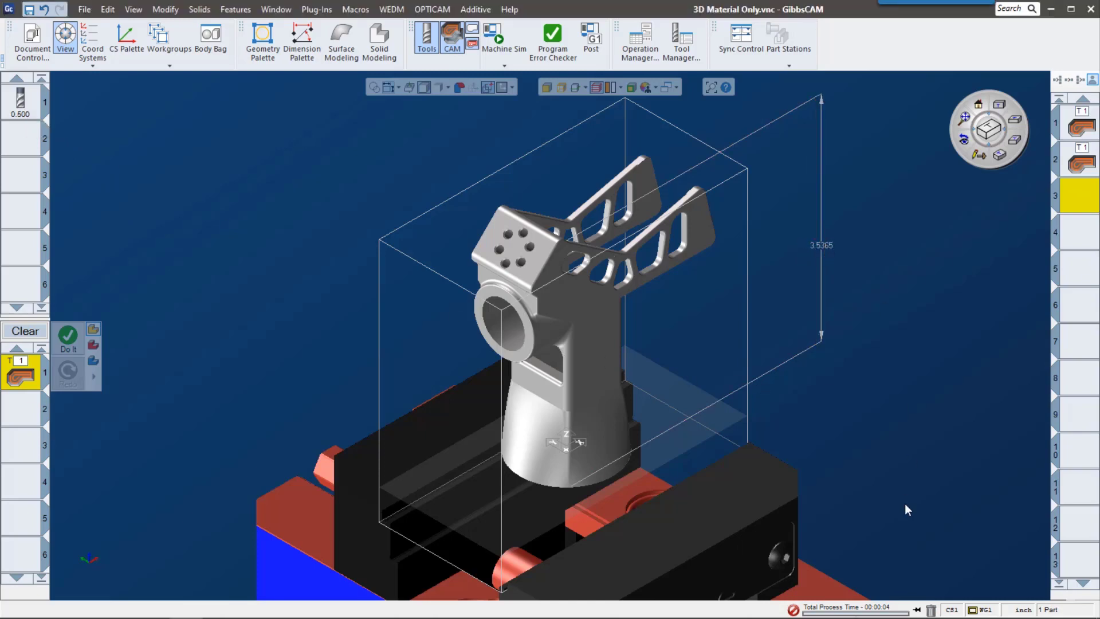
mouse_move(536, 512)
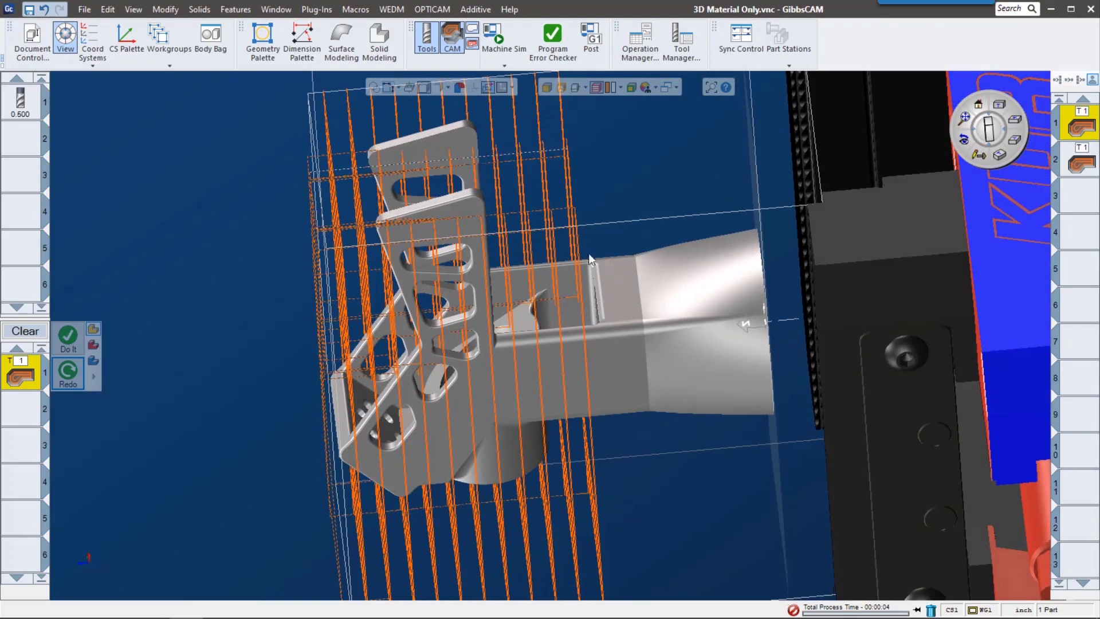
Step: Rotate the part to a side view and start Tool Sim from the simulation mode menu
left_click_drag(589, 260, 628, 445)
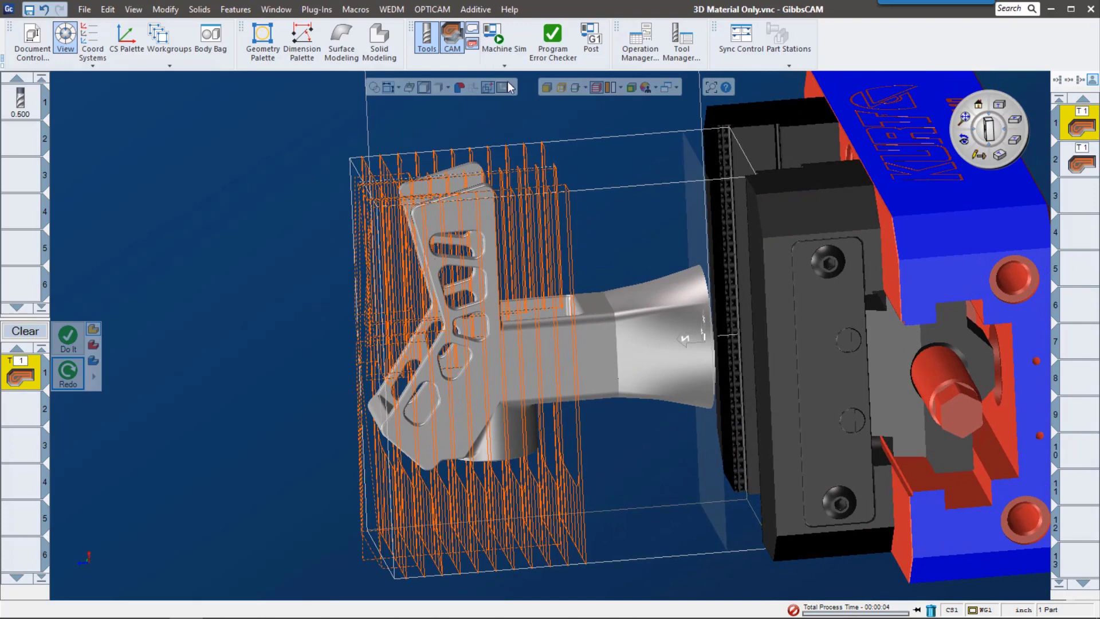
left_click(494, 36)
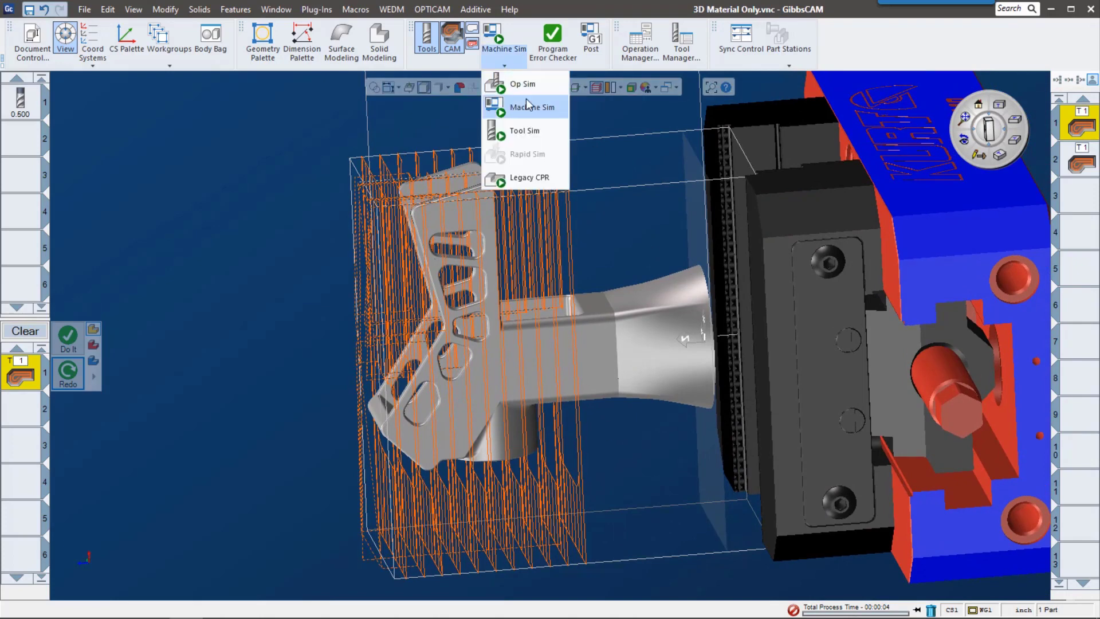
left_click(524, 131)
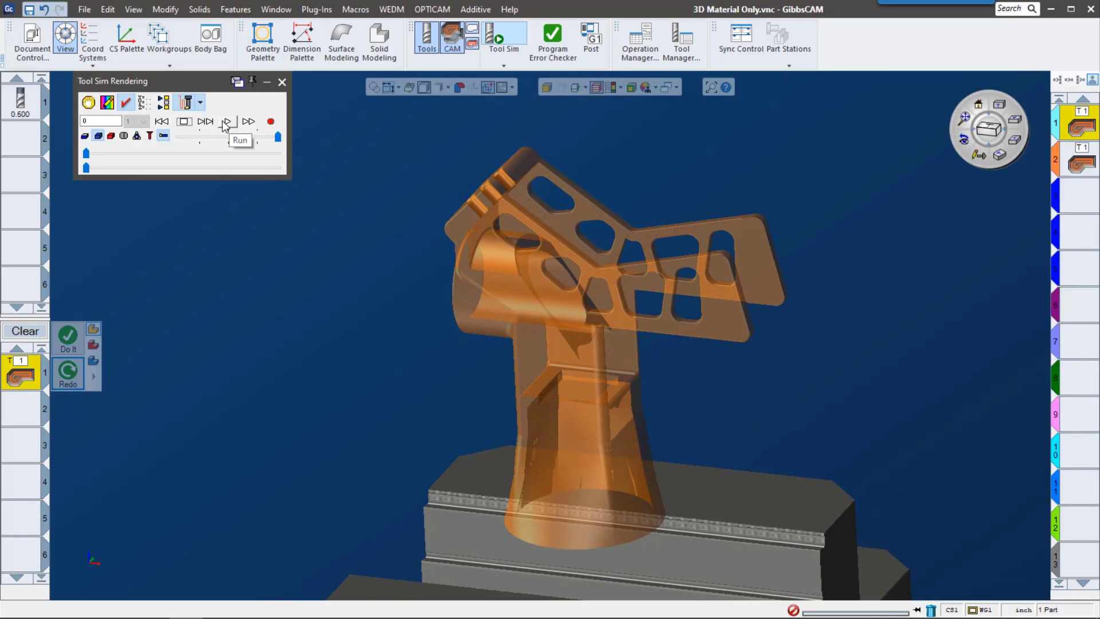
Step: Play Tool Sim to the end, then enable Material Only on the second roughing and Redo it
left_click(226, 121)
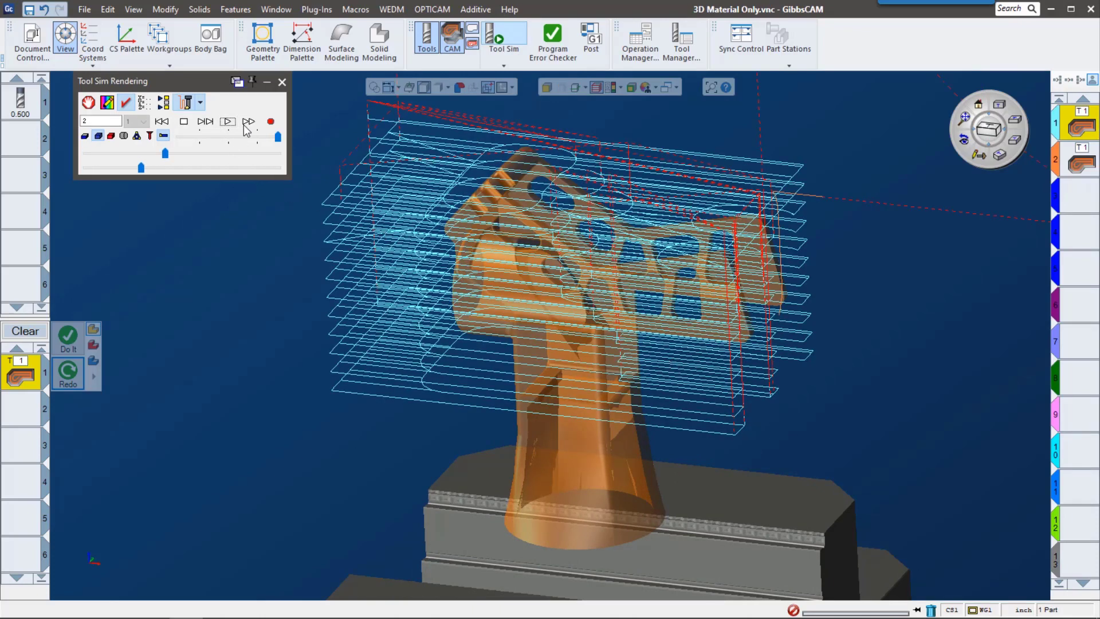
left_click(226, 121)
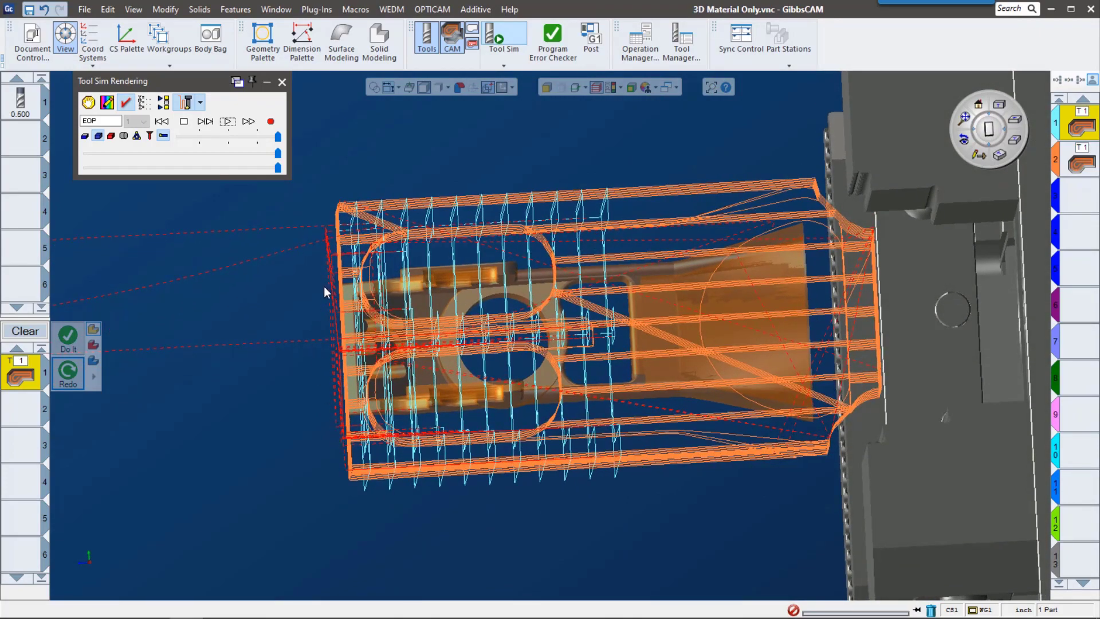
mouse_move(351, 250)
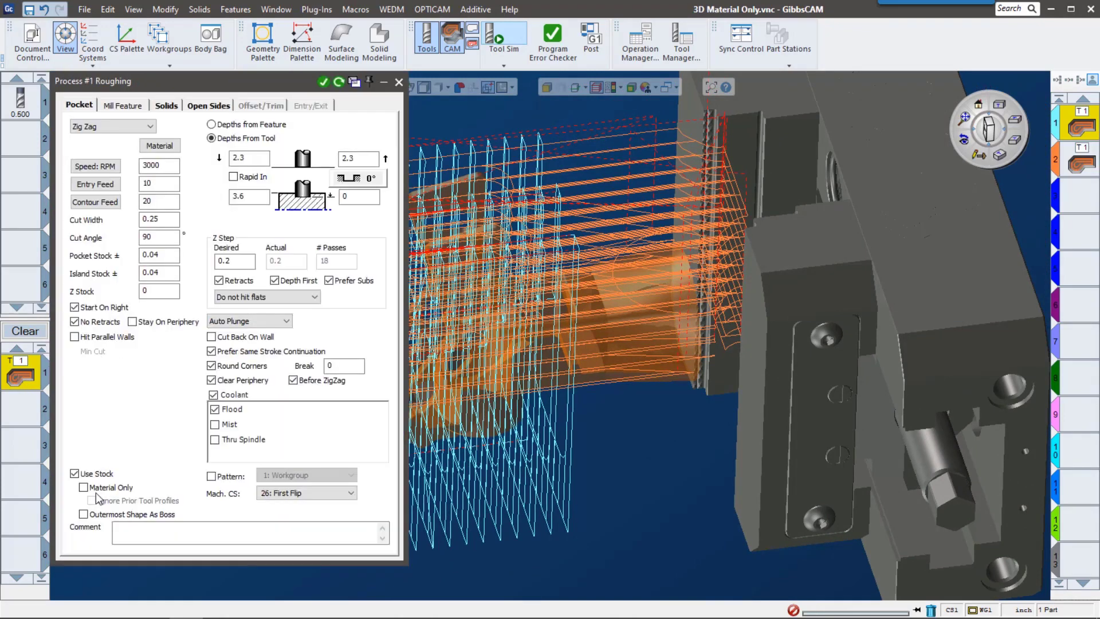
left_click(81, 488)
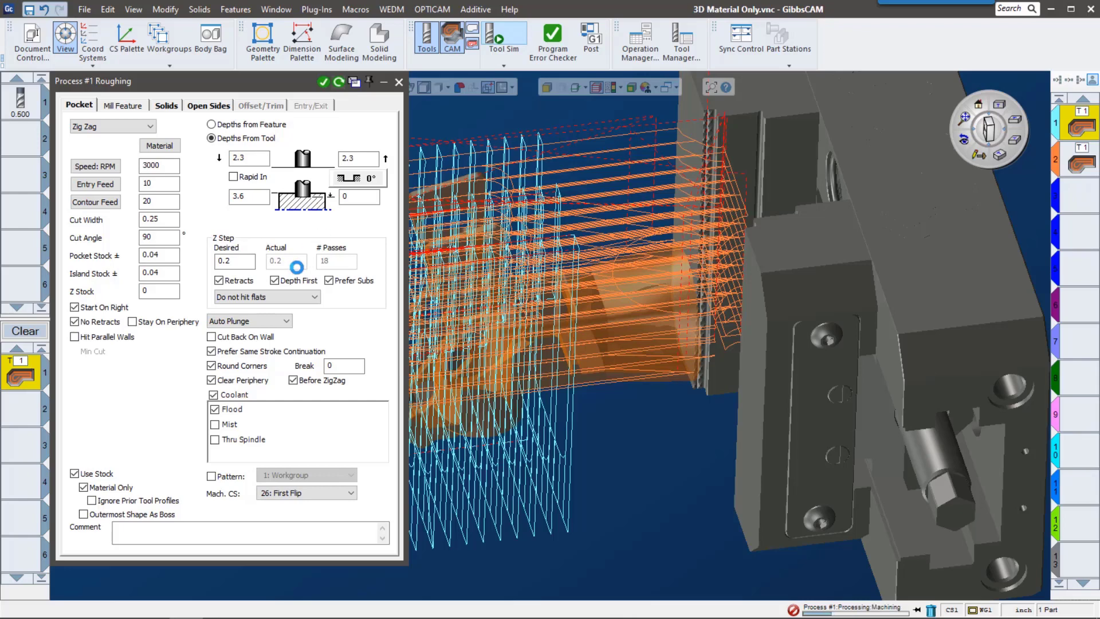
left_click(496, 32)
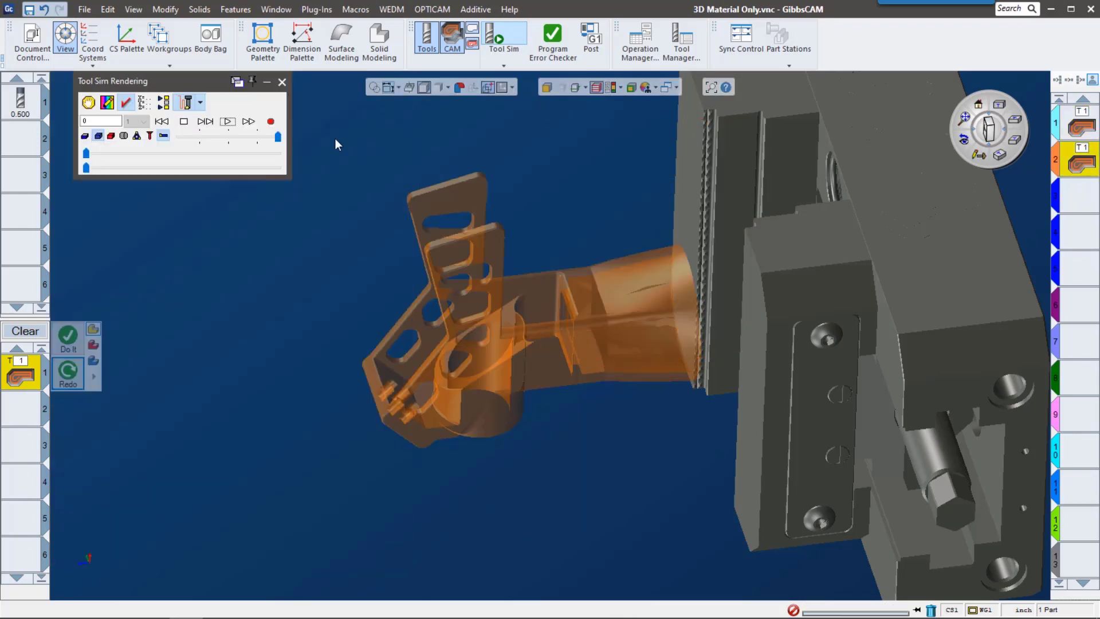
Step: Replay Tool Sim to the end to review the trimmed roughing, then switch to Machine Sim
left_click(227, 121)
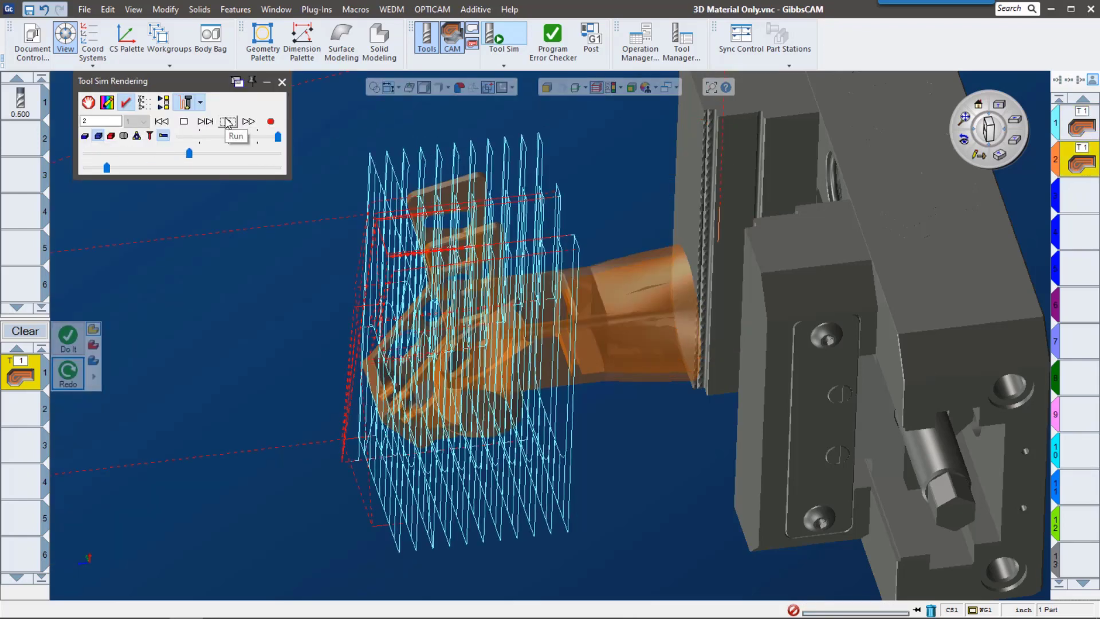
left_click(227, 121)
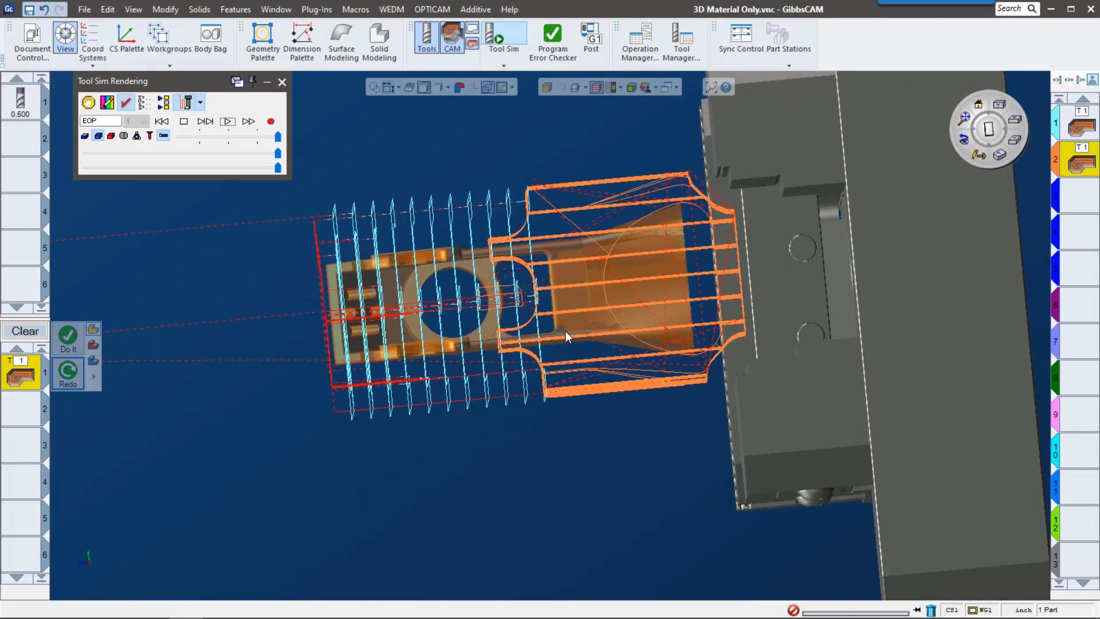
left_click(498, 34)
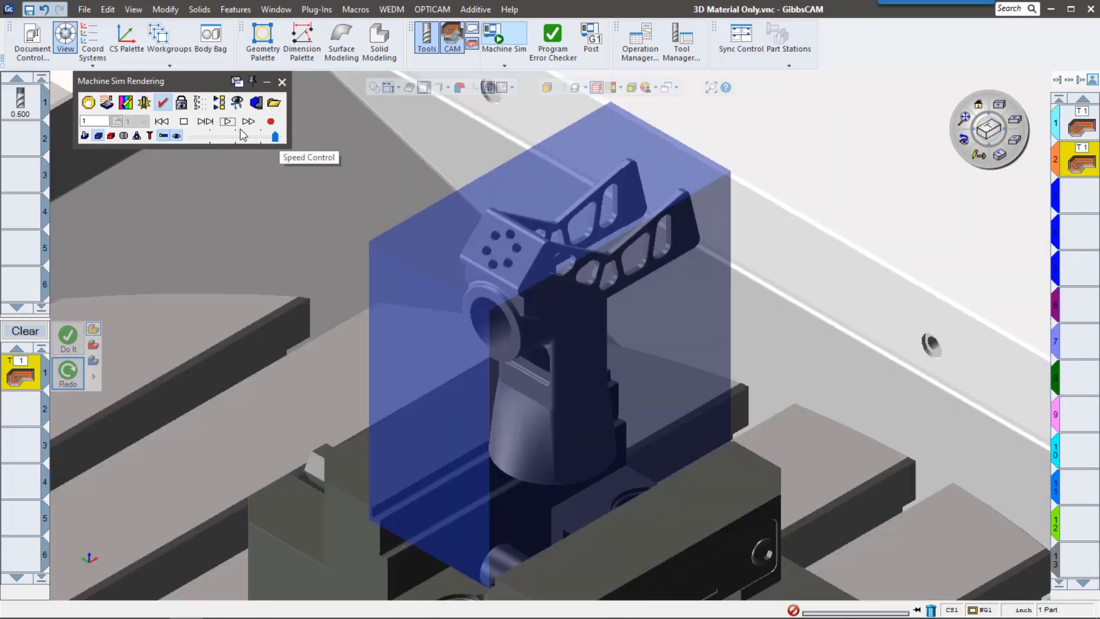
mouse_move(235, 136)
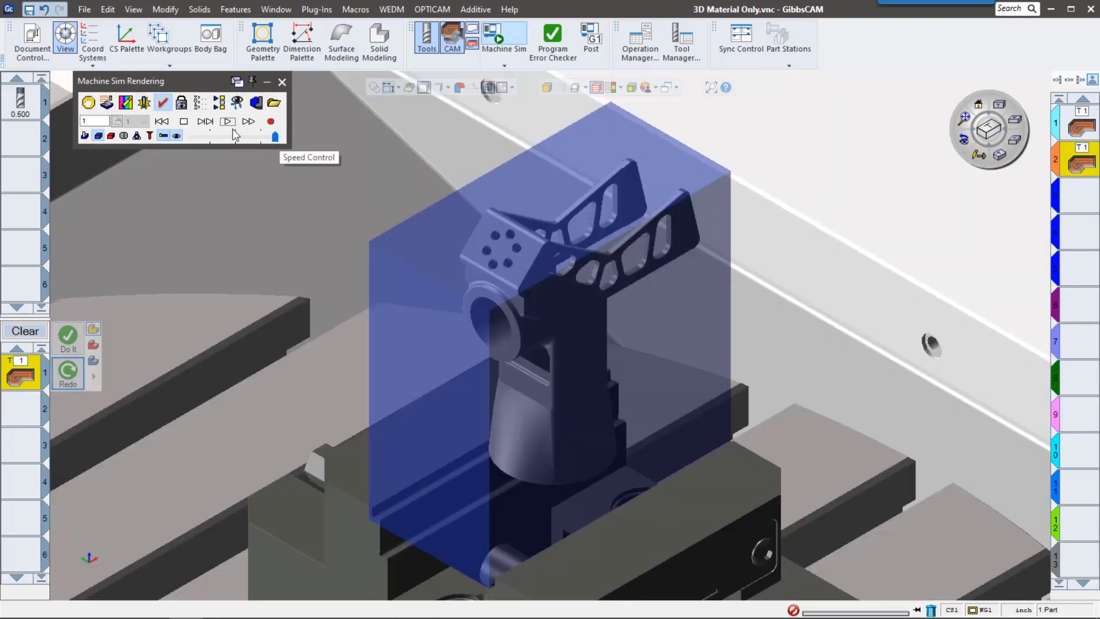
Step: Run Machine Sim at adjusted speed, jump to the second roughing and watch it cut the leftover stock
left_click(226, 122)
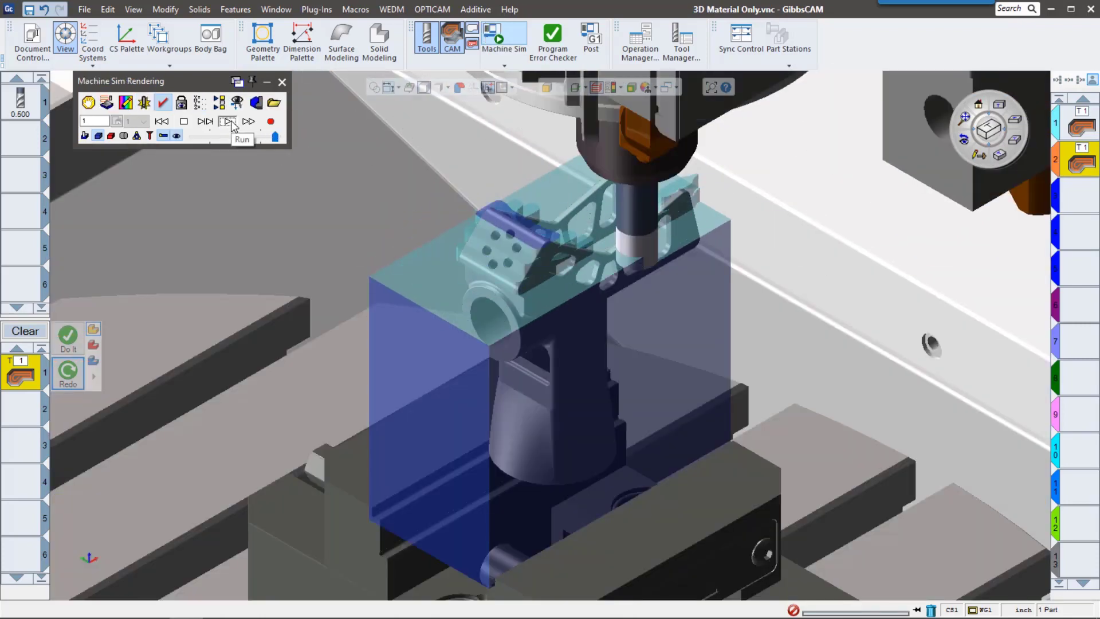
left_click(227, 121)
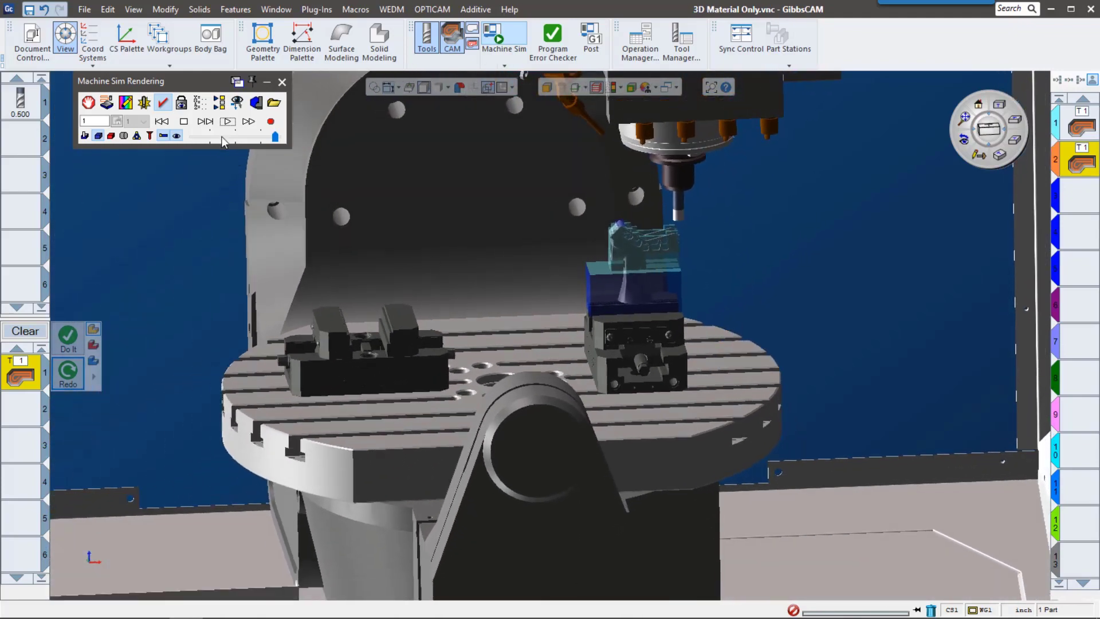
left_click(226, 122)
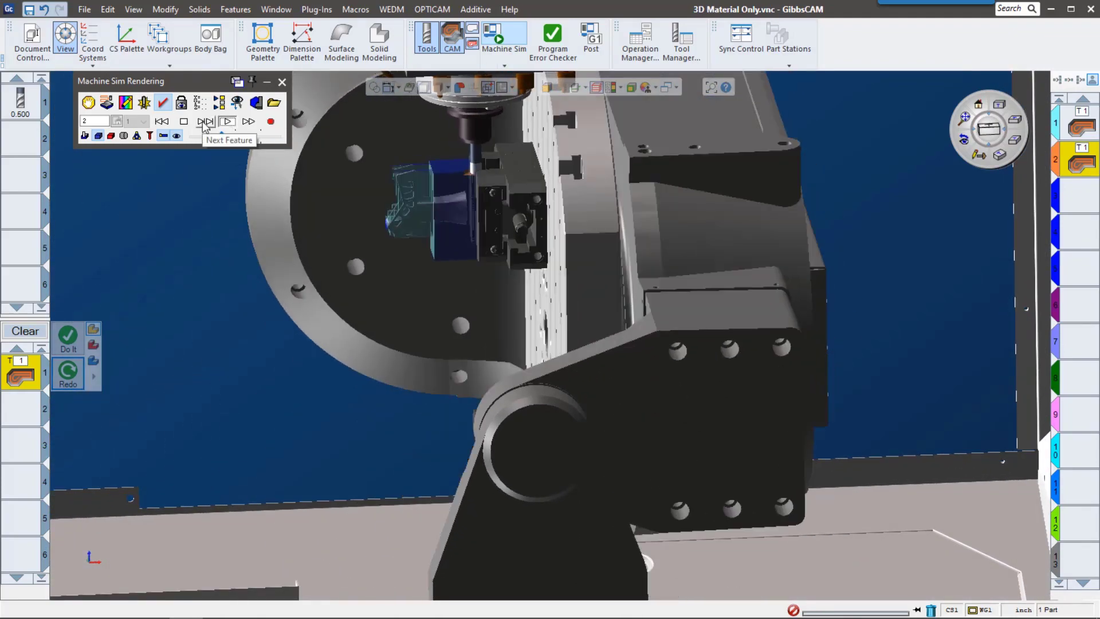
left_click(226, 121)
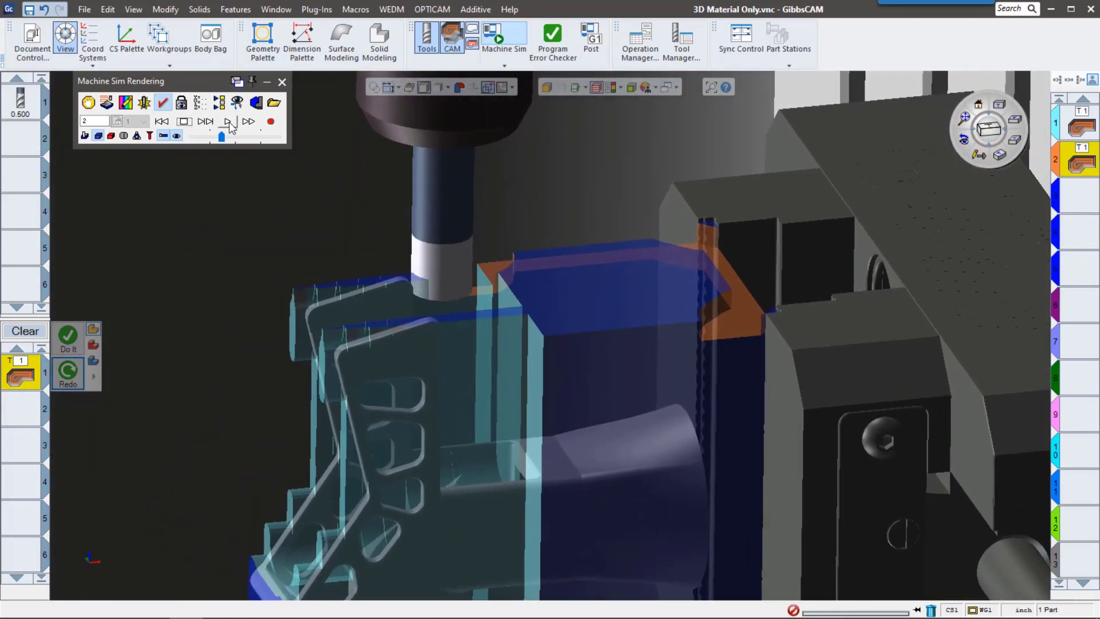
left_click(227, 121)
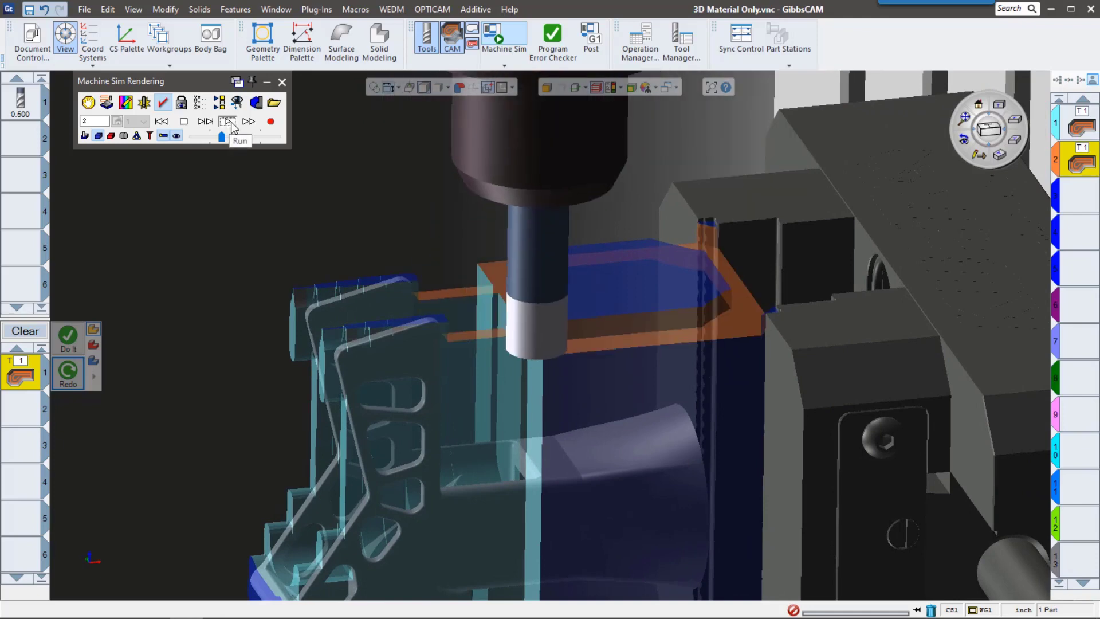
left_click(227, 122)
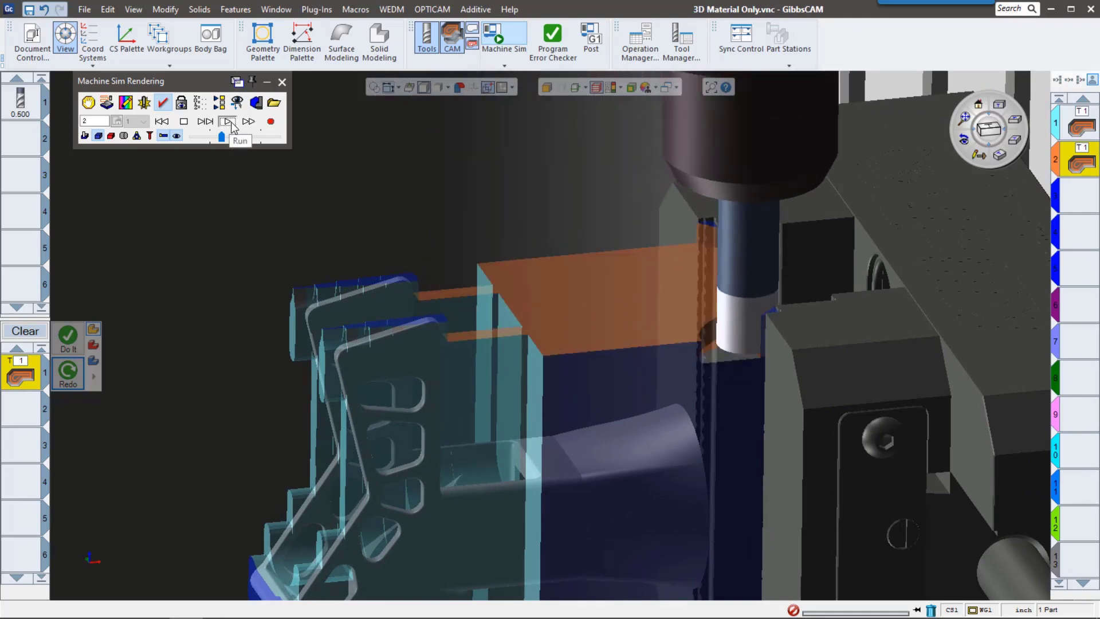
left_click(227, 121)
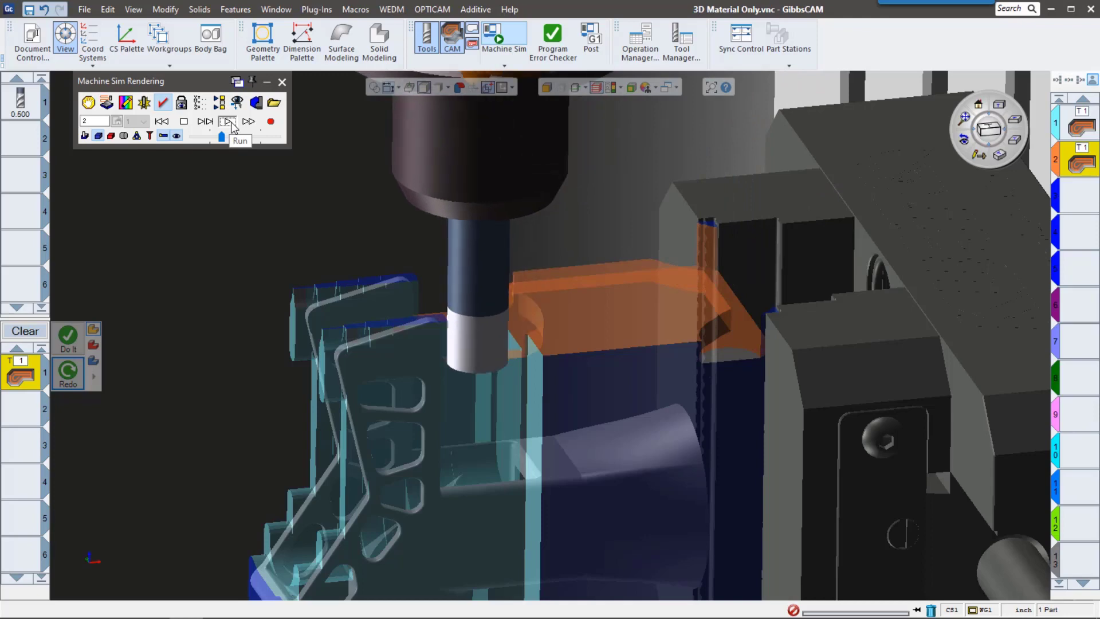
left_click(227, 121)
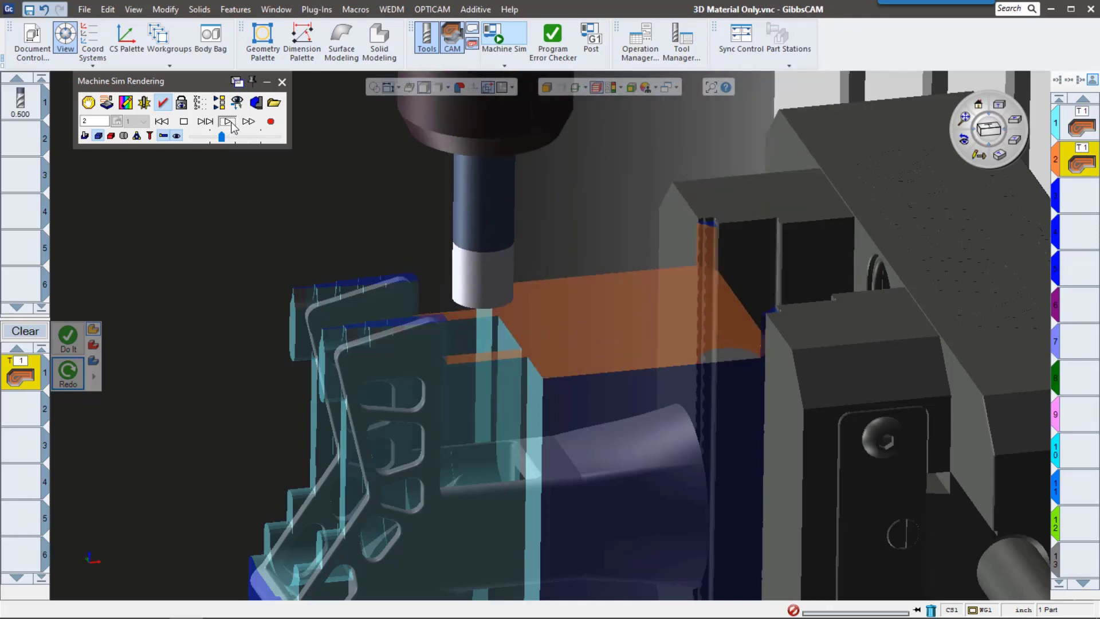
left_click(227, 122)
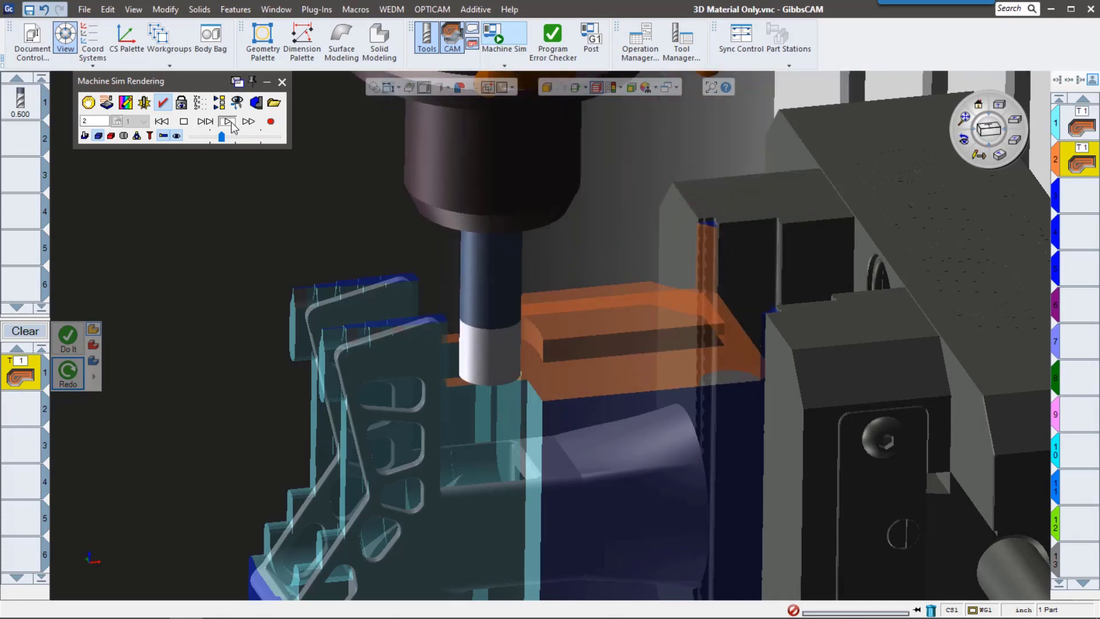
left_click(227, 121)
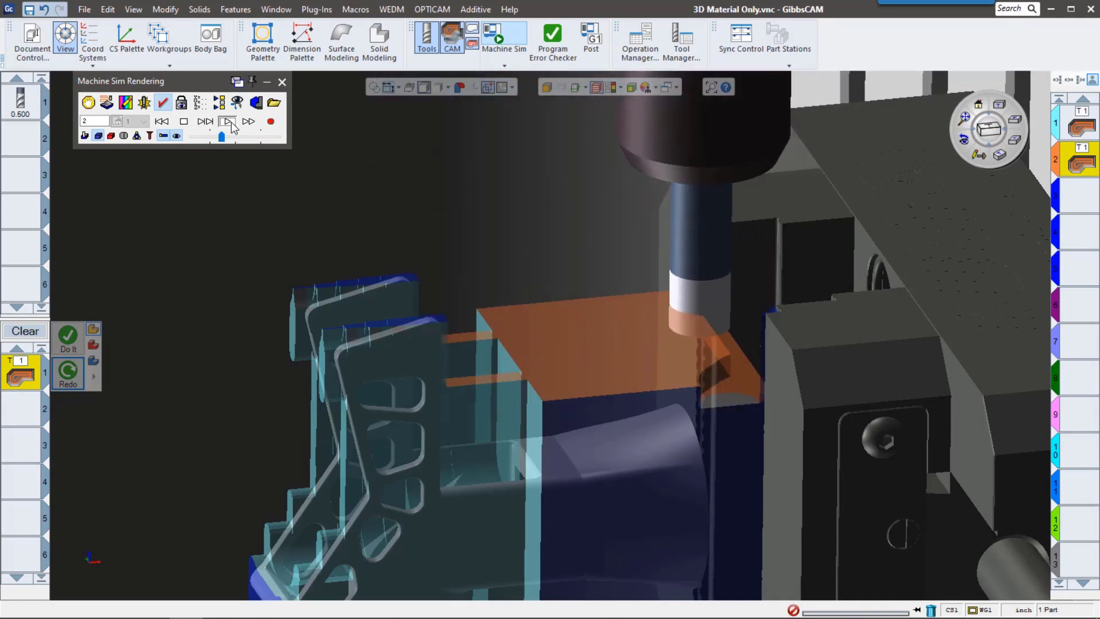